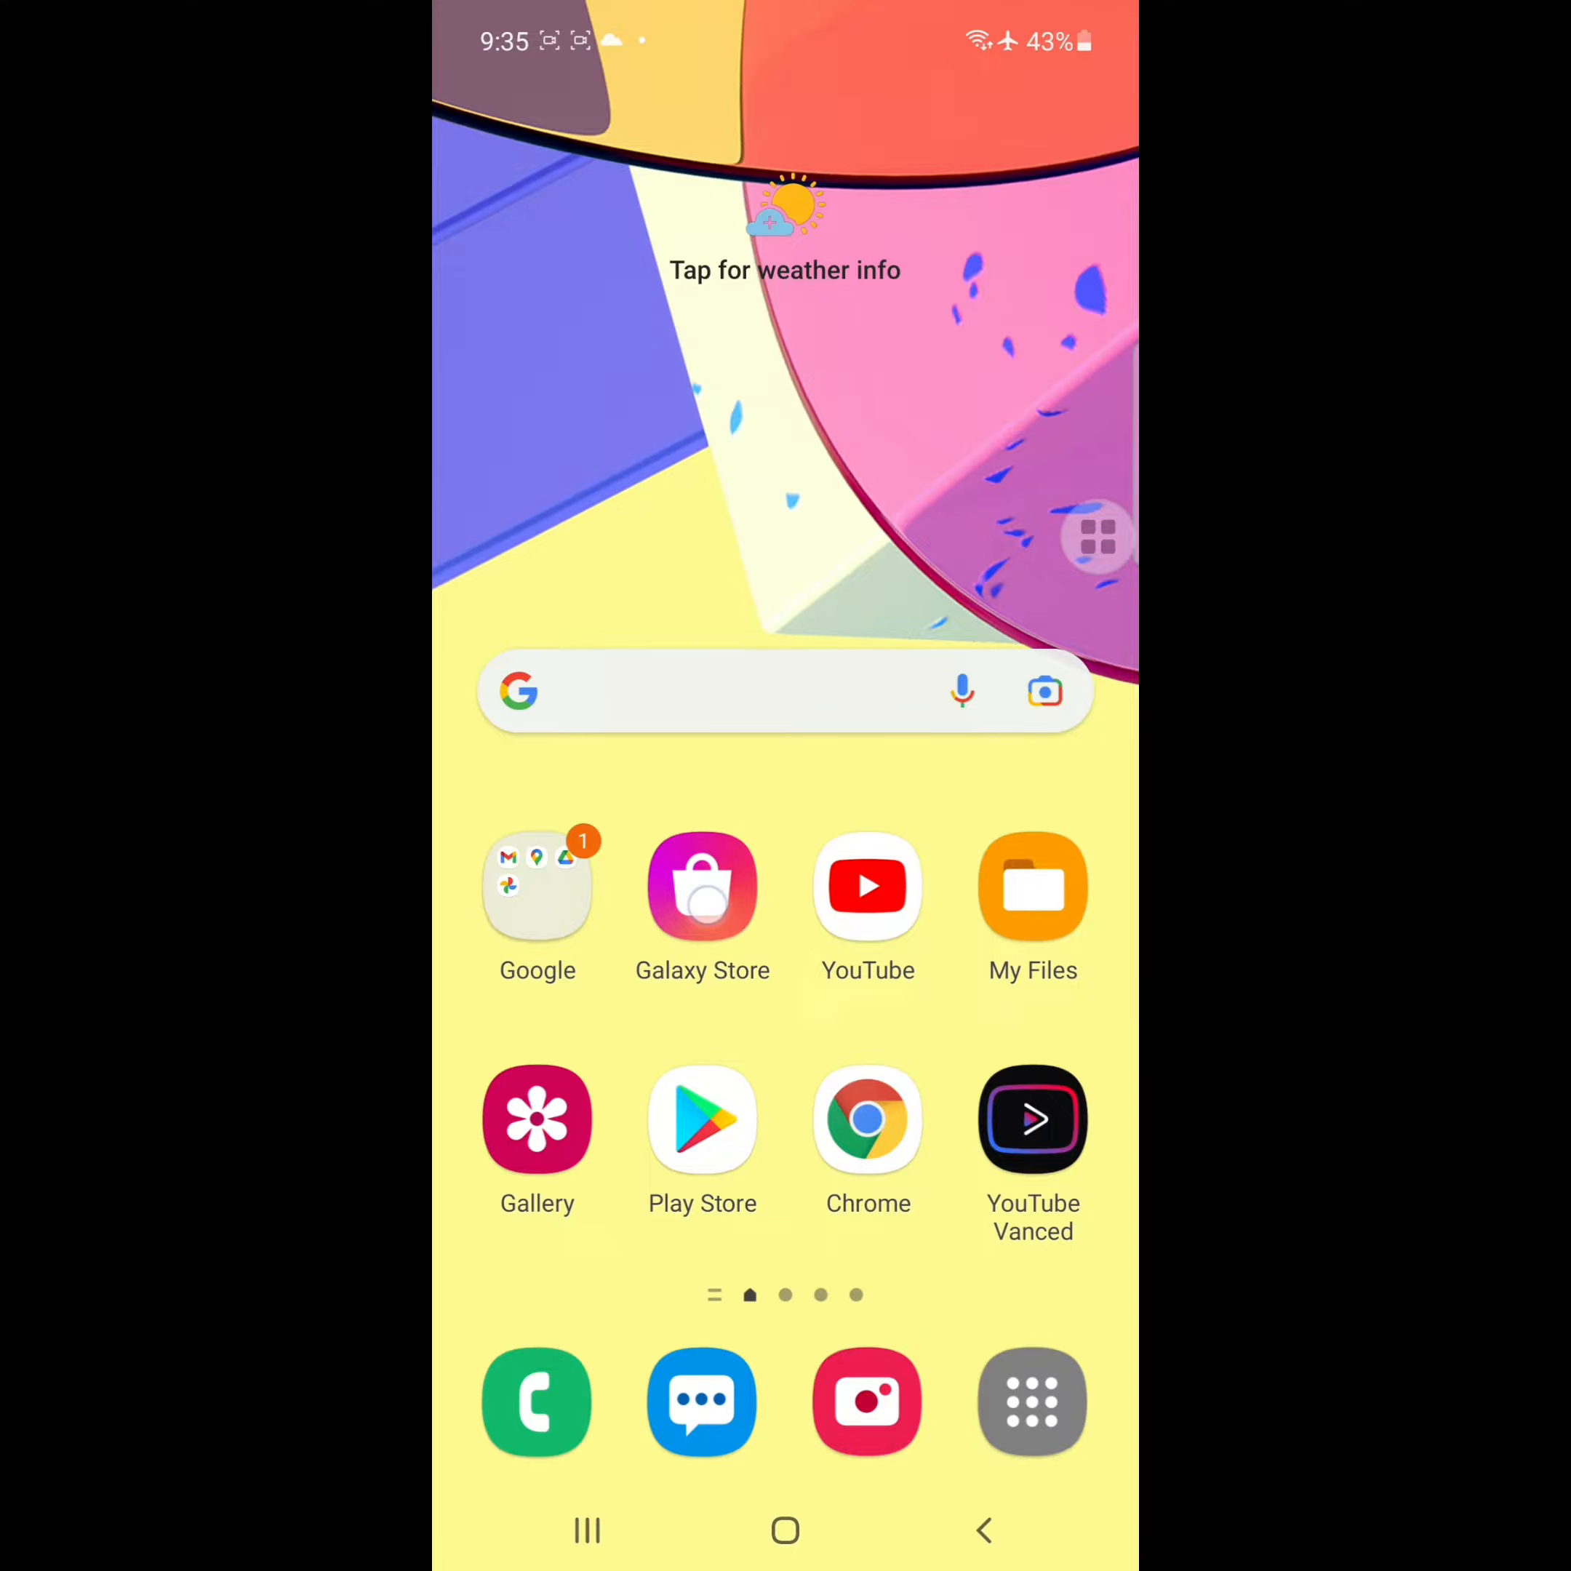
Launch Galaxy Store from the home screen so its menu with pending updates shows.
click(703, 885)
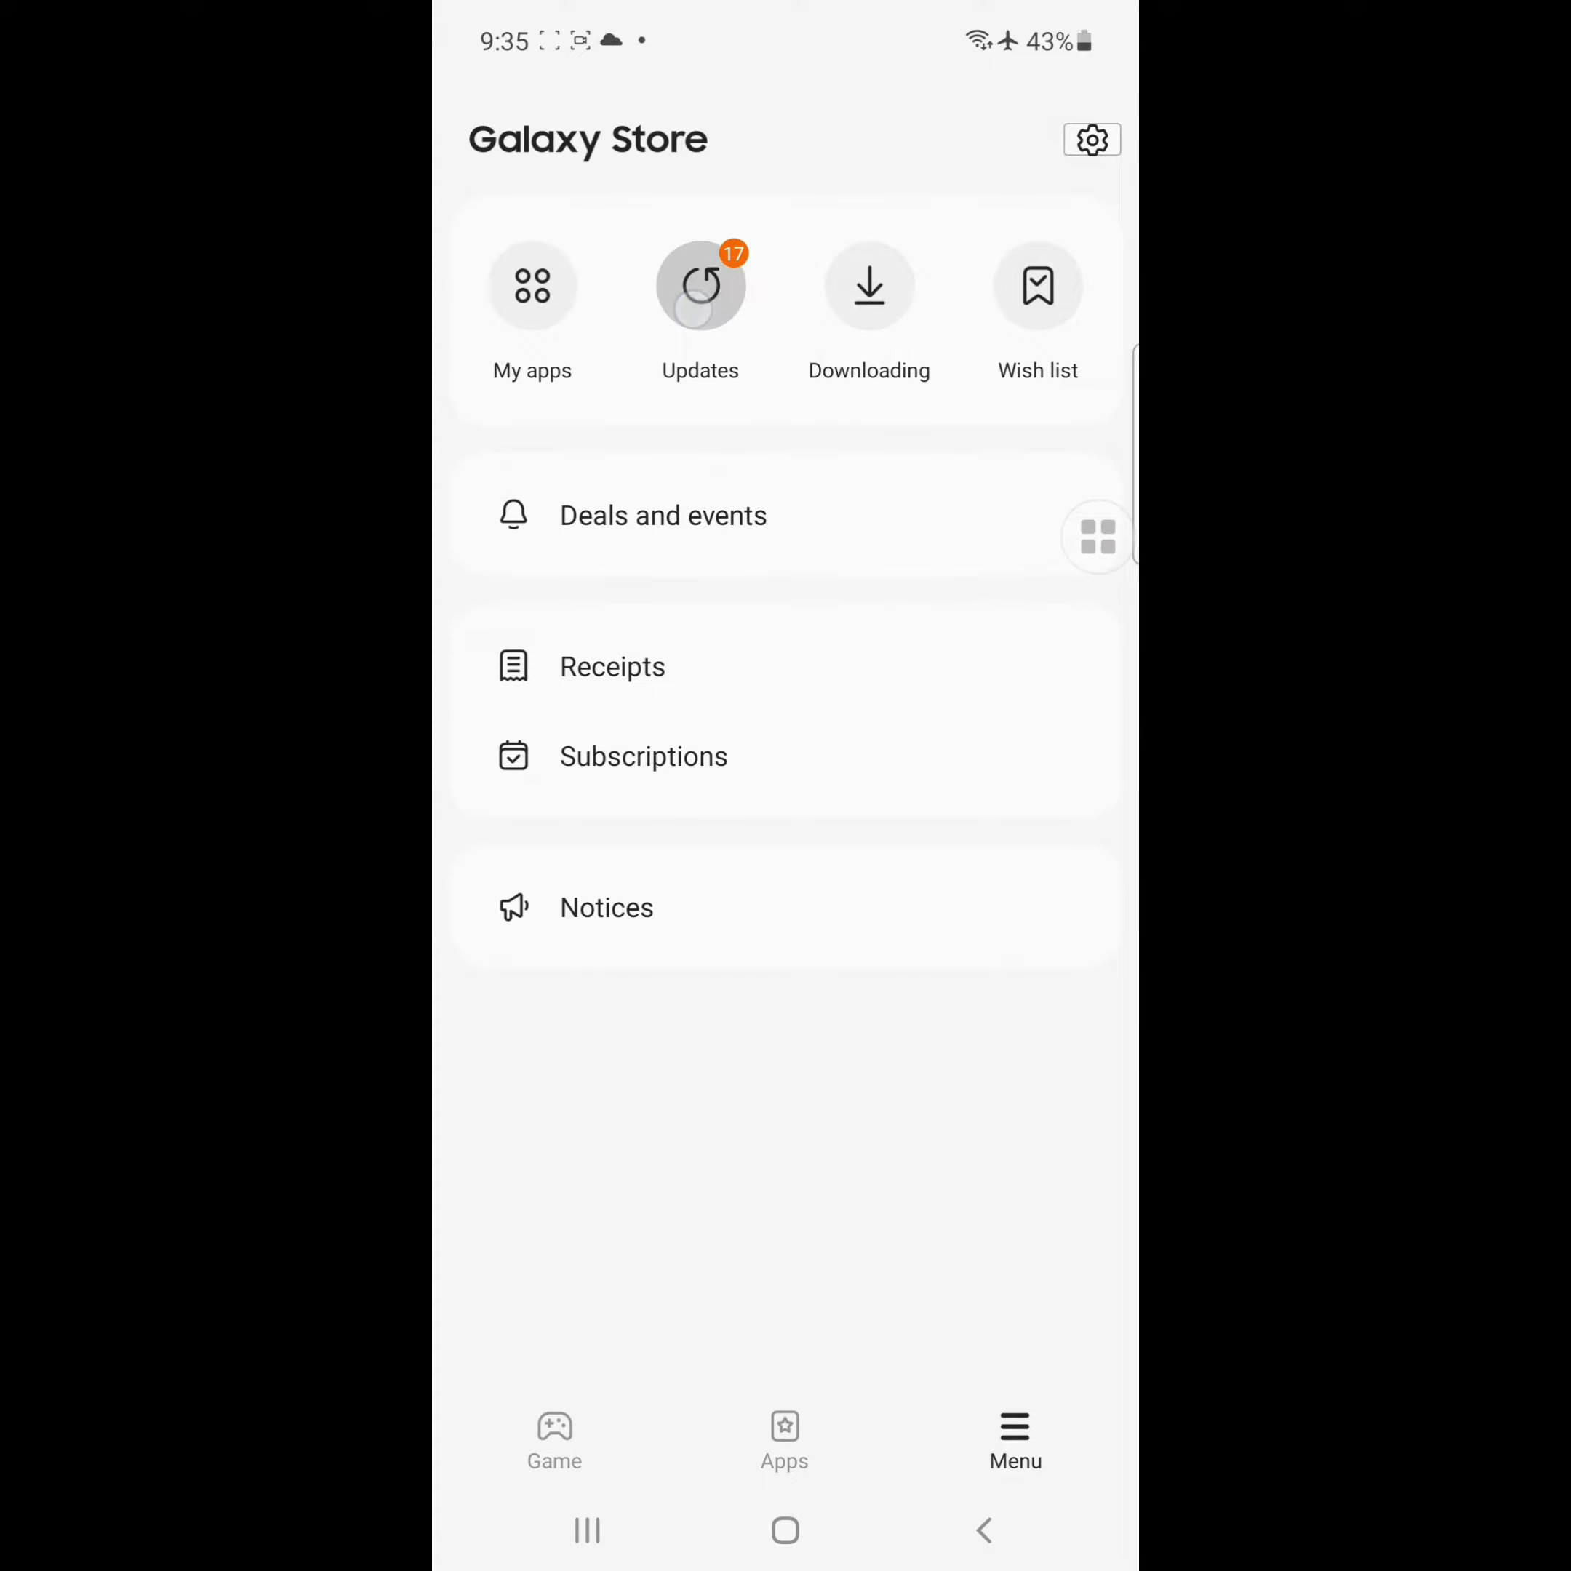
Update Samsung Cloud from the Updates list until it shows Installed, then leave the store.
click(700, 285)
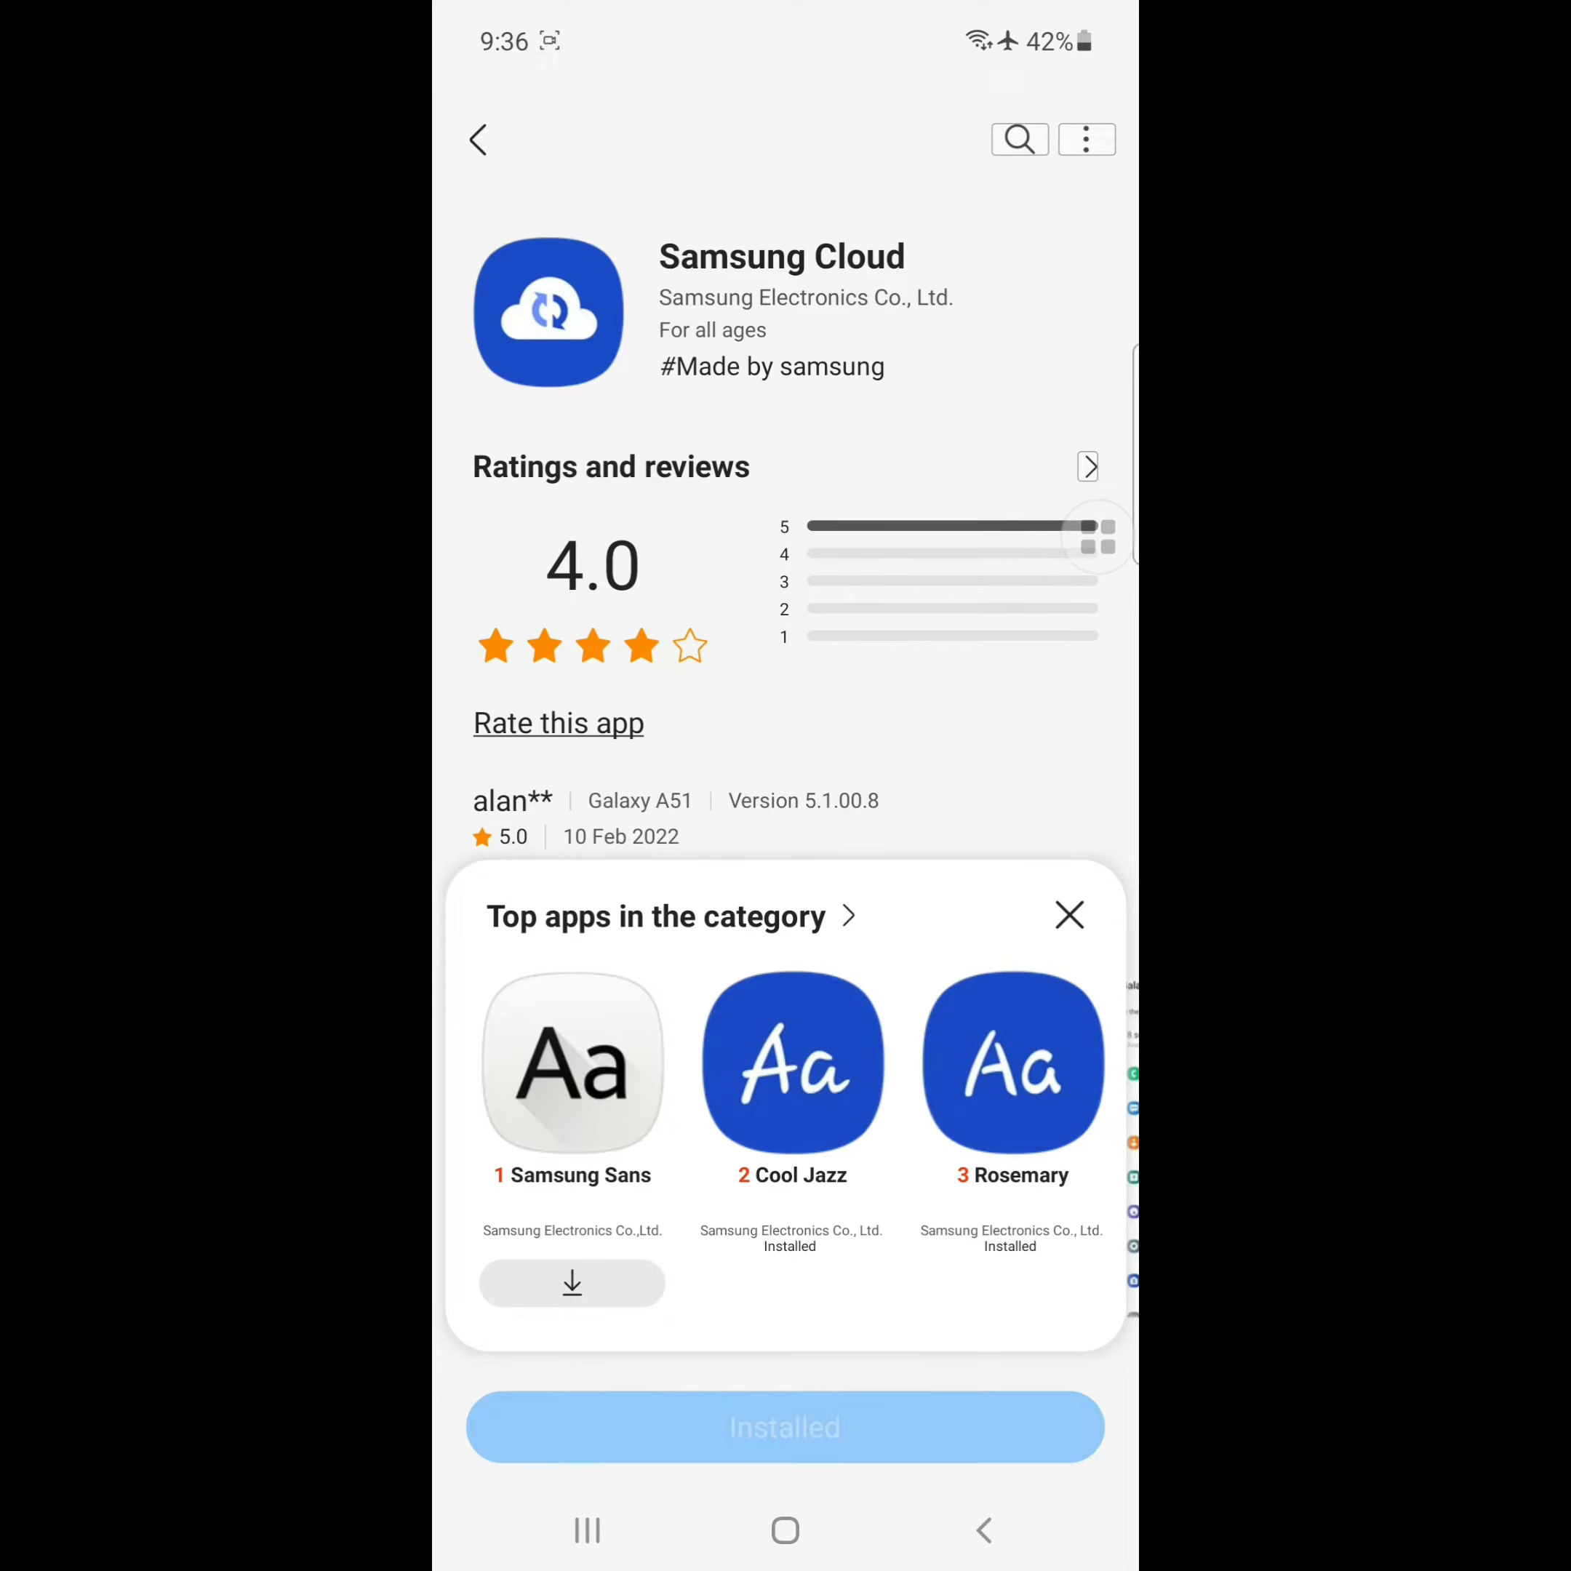
click(478, 139)
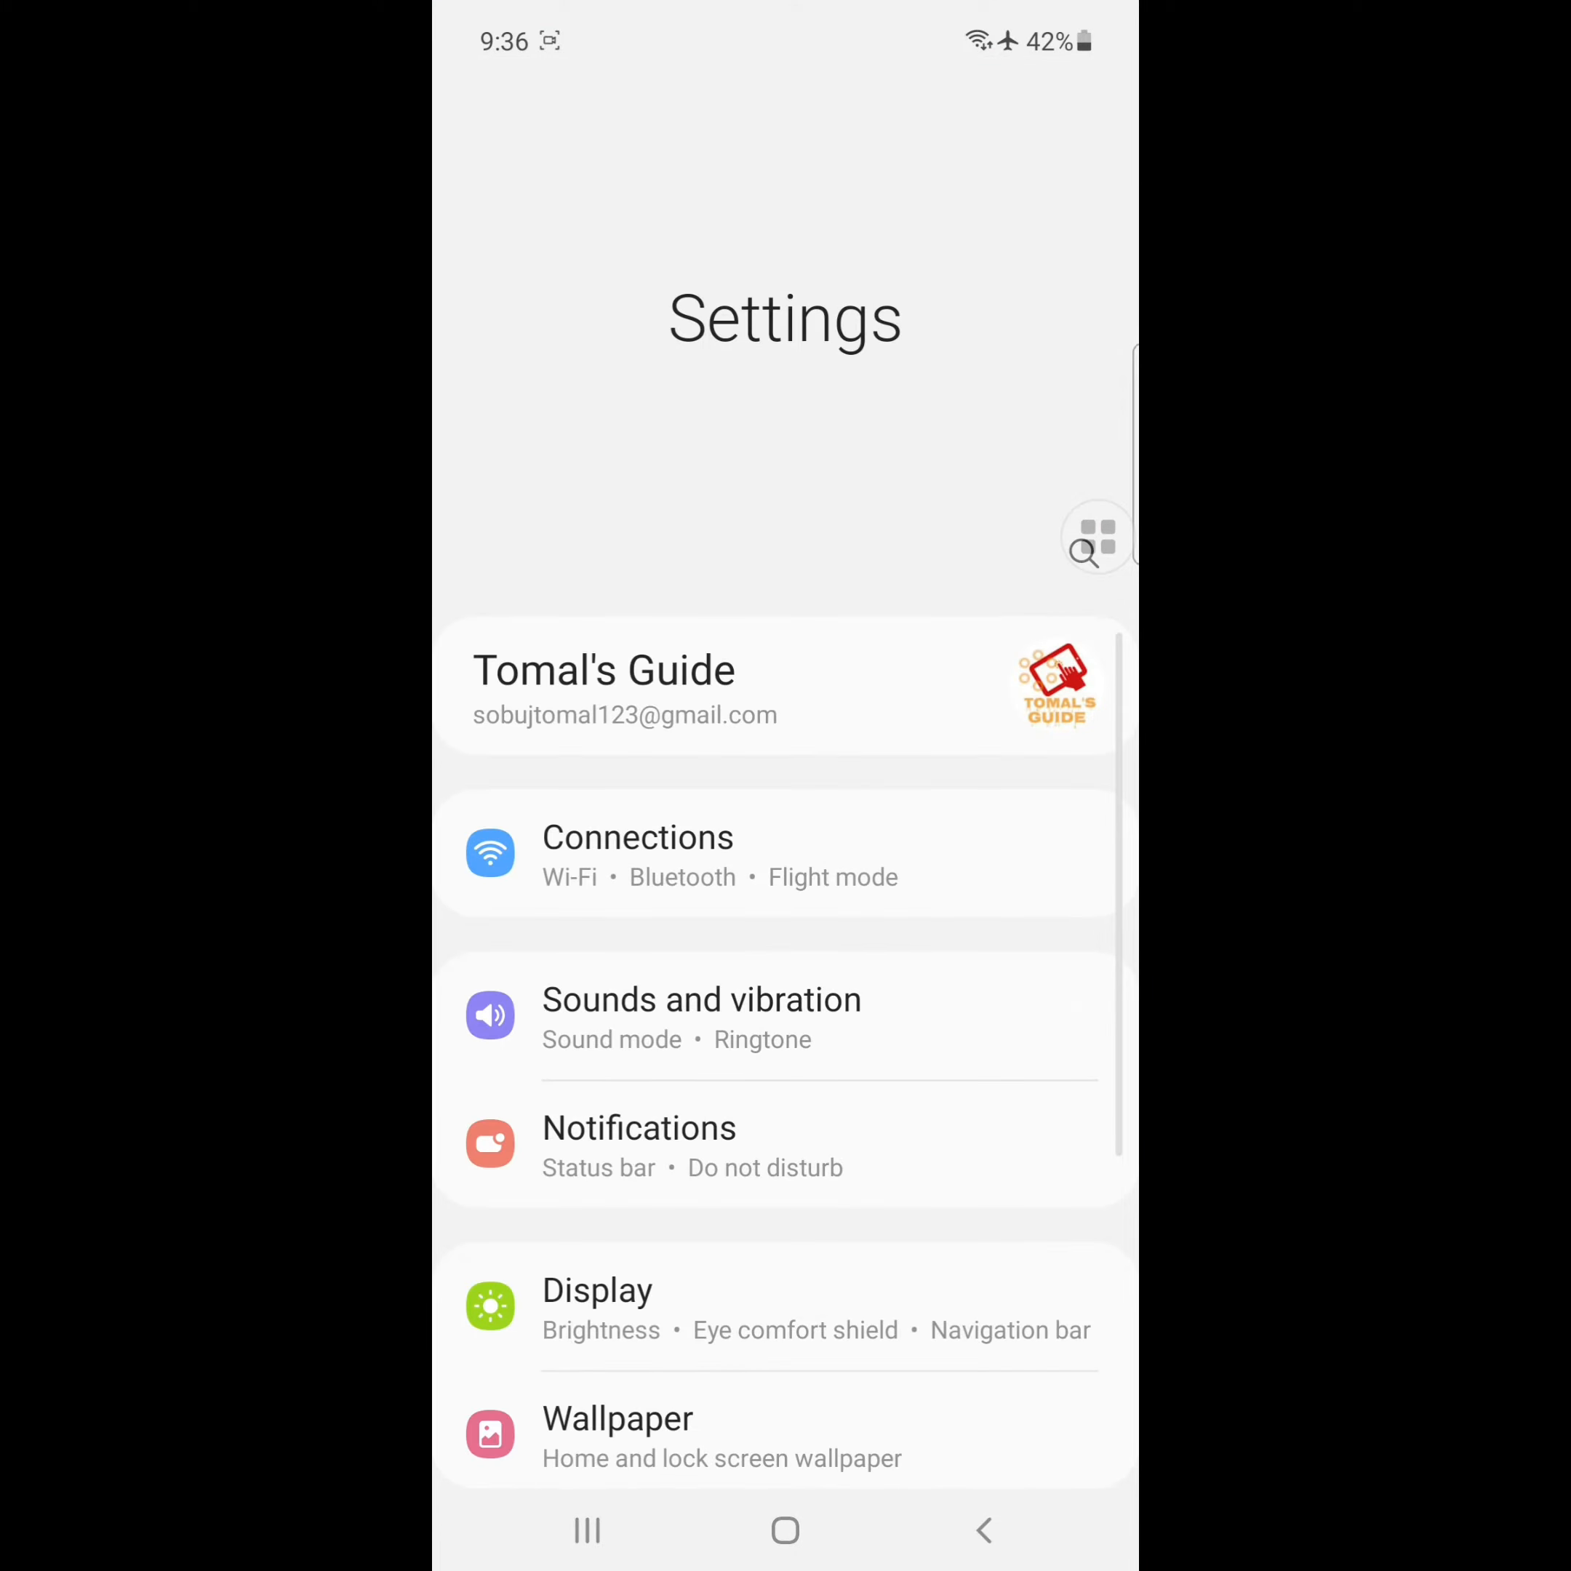
Reach the Apps list of installed apps in Settings with the search field active.
scroll(down, 3)
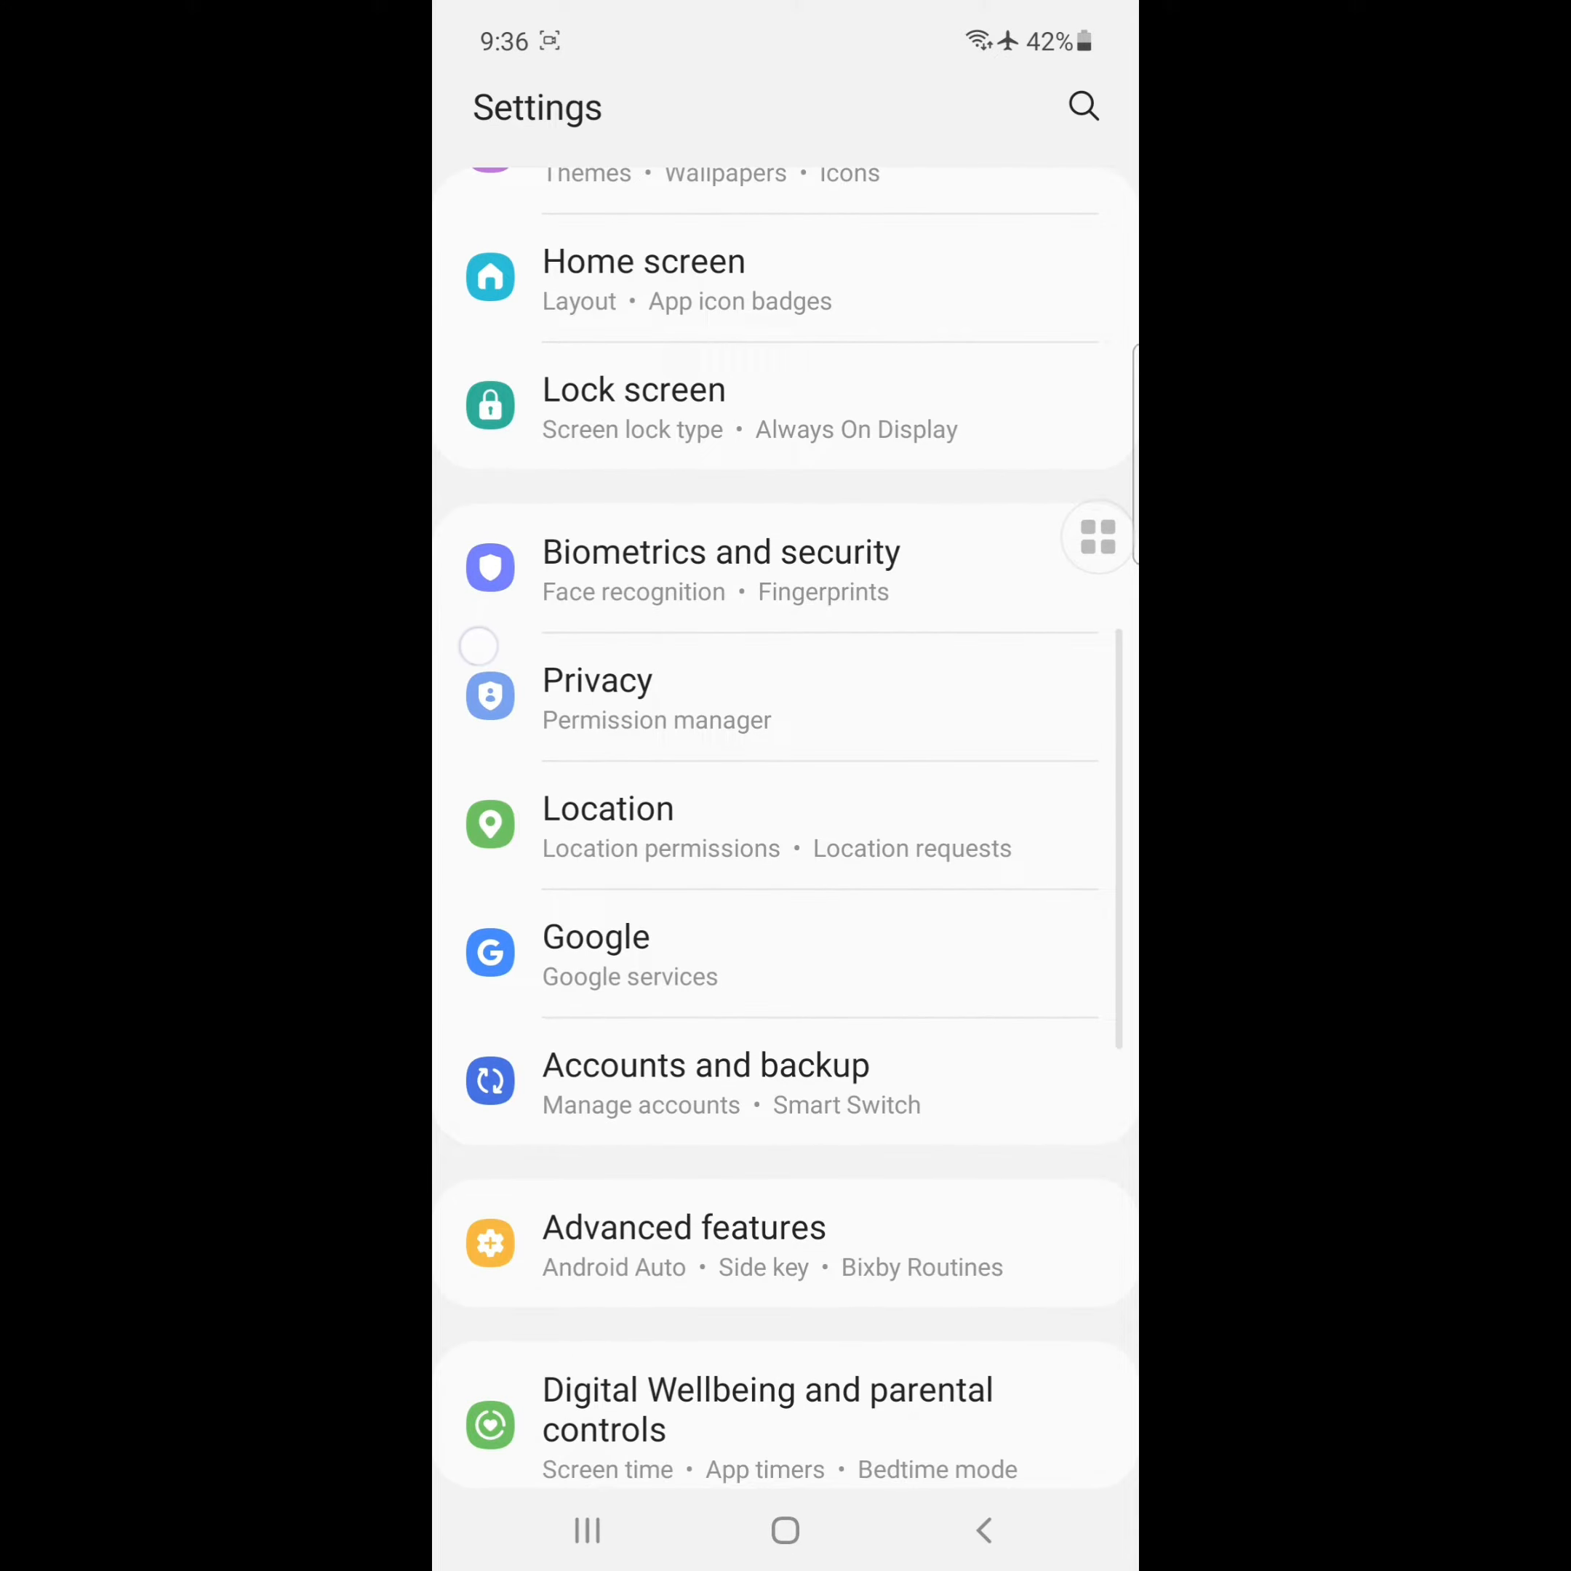
scroll(down, 3)
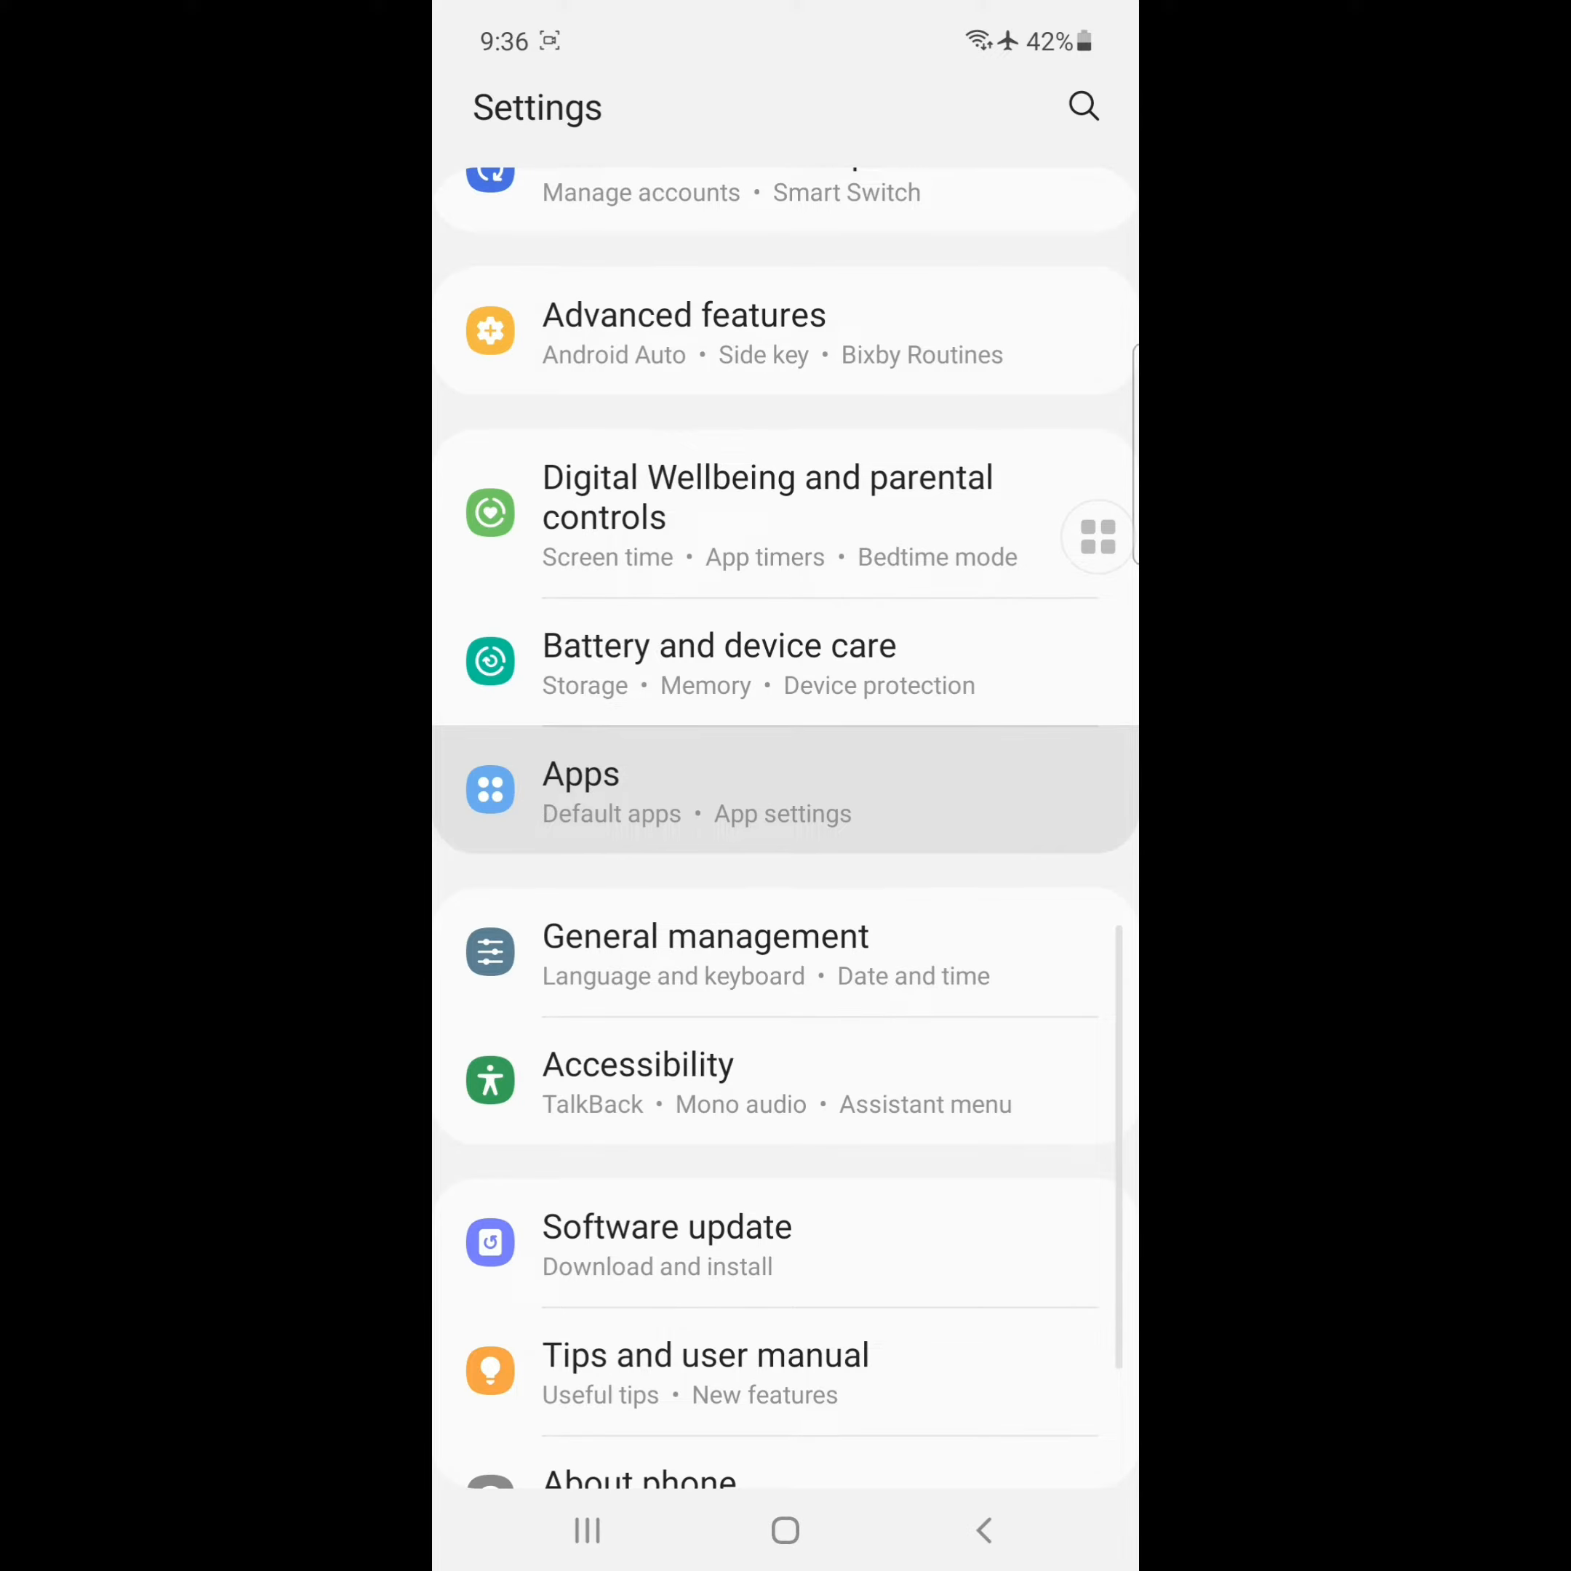
click(580, 791)
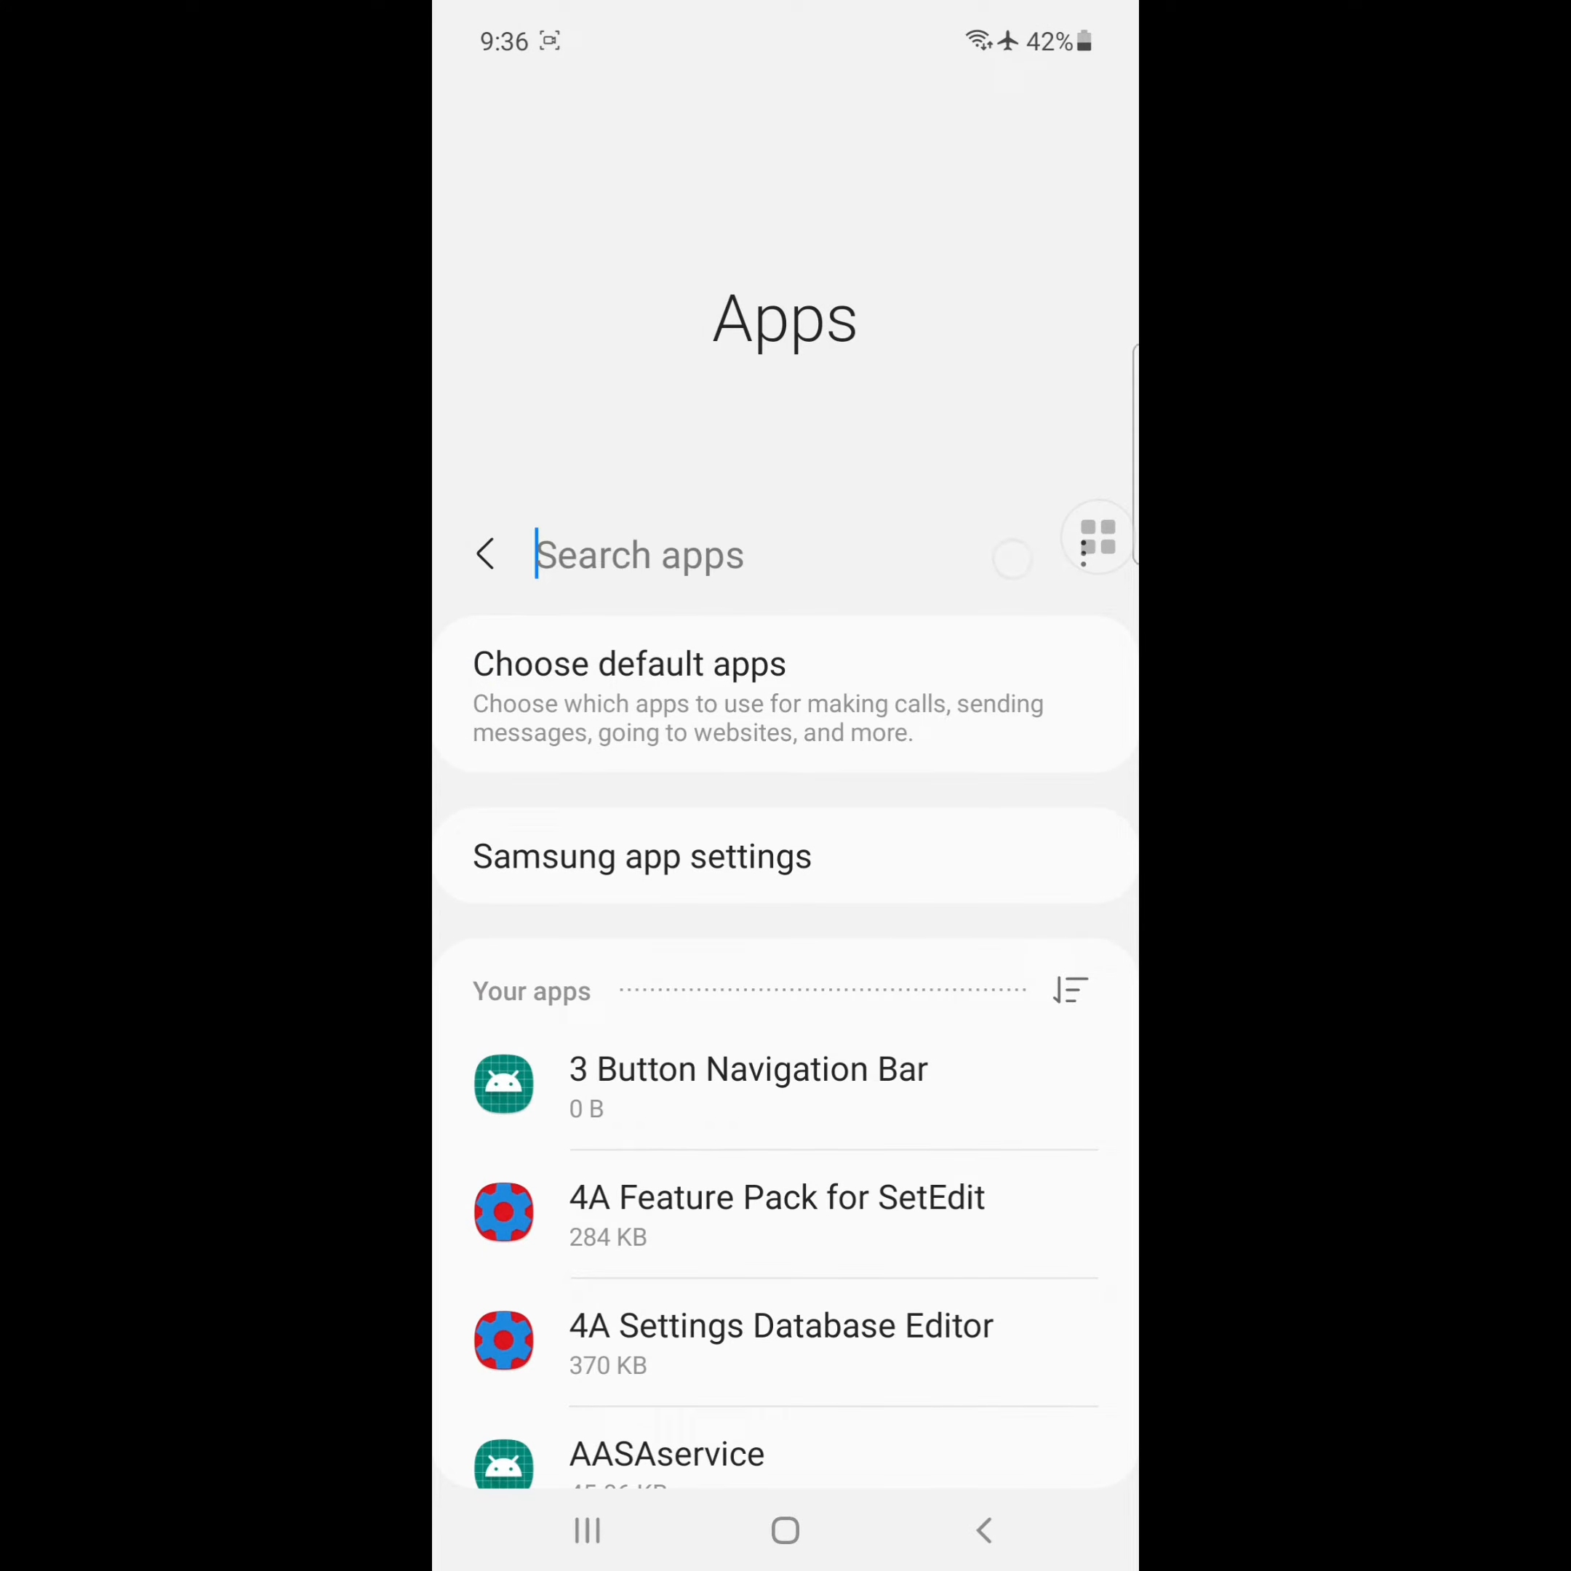
Search 'samsung cloud' and bring up Samsung Cloud's App info page (54.22 MB used).
text(samsung c)
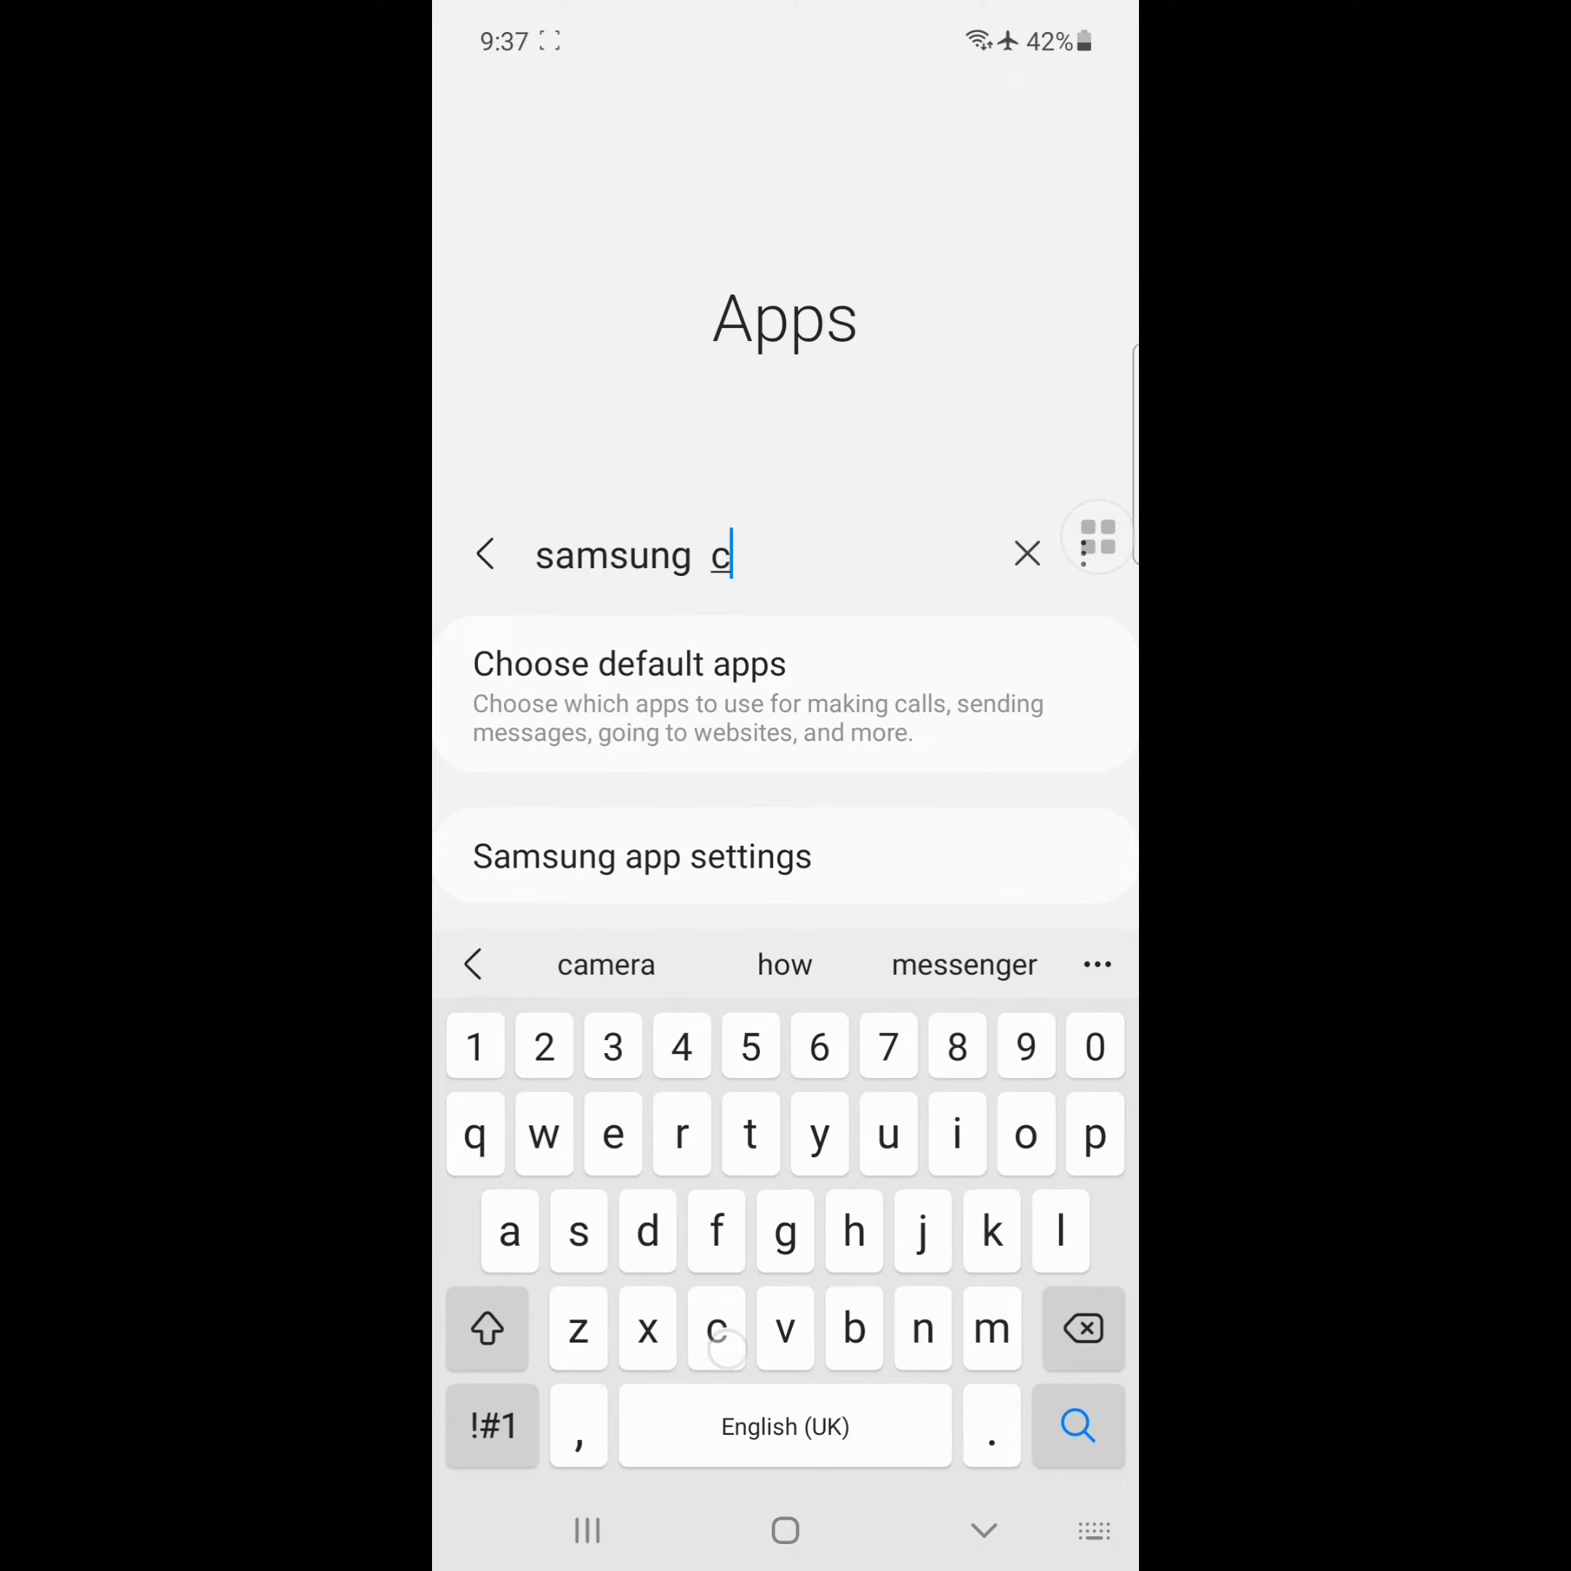
text(lo)
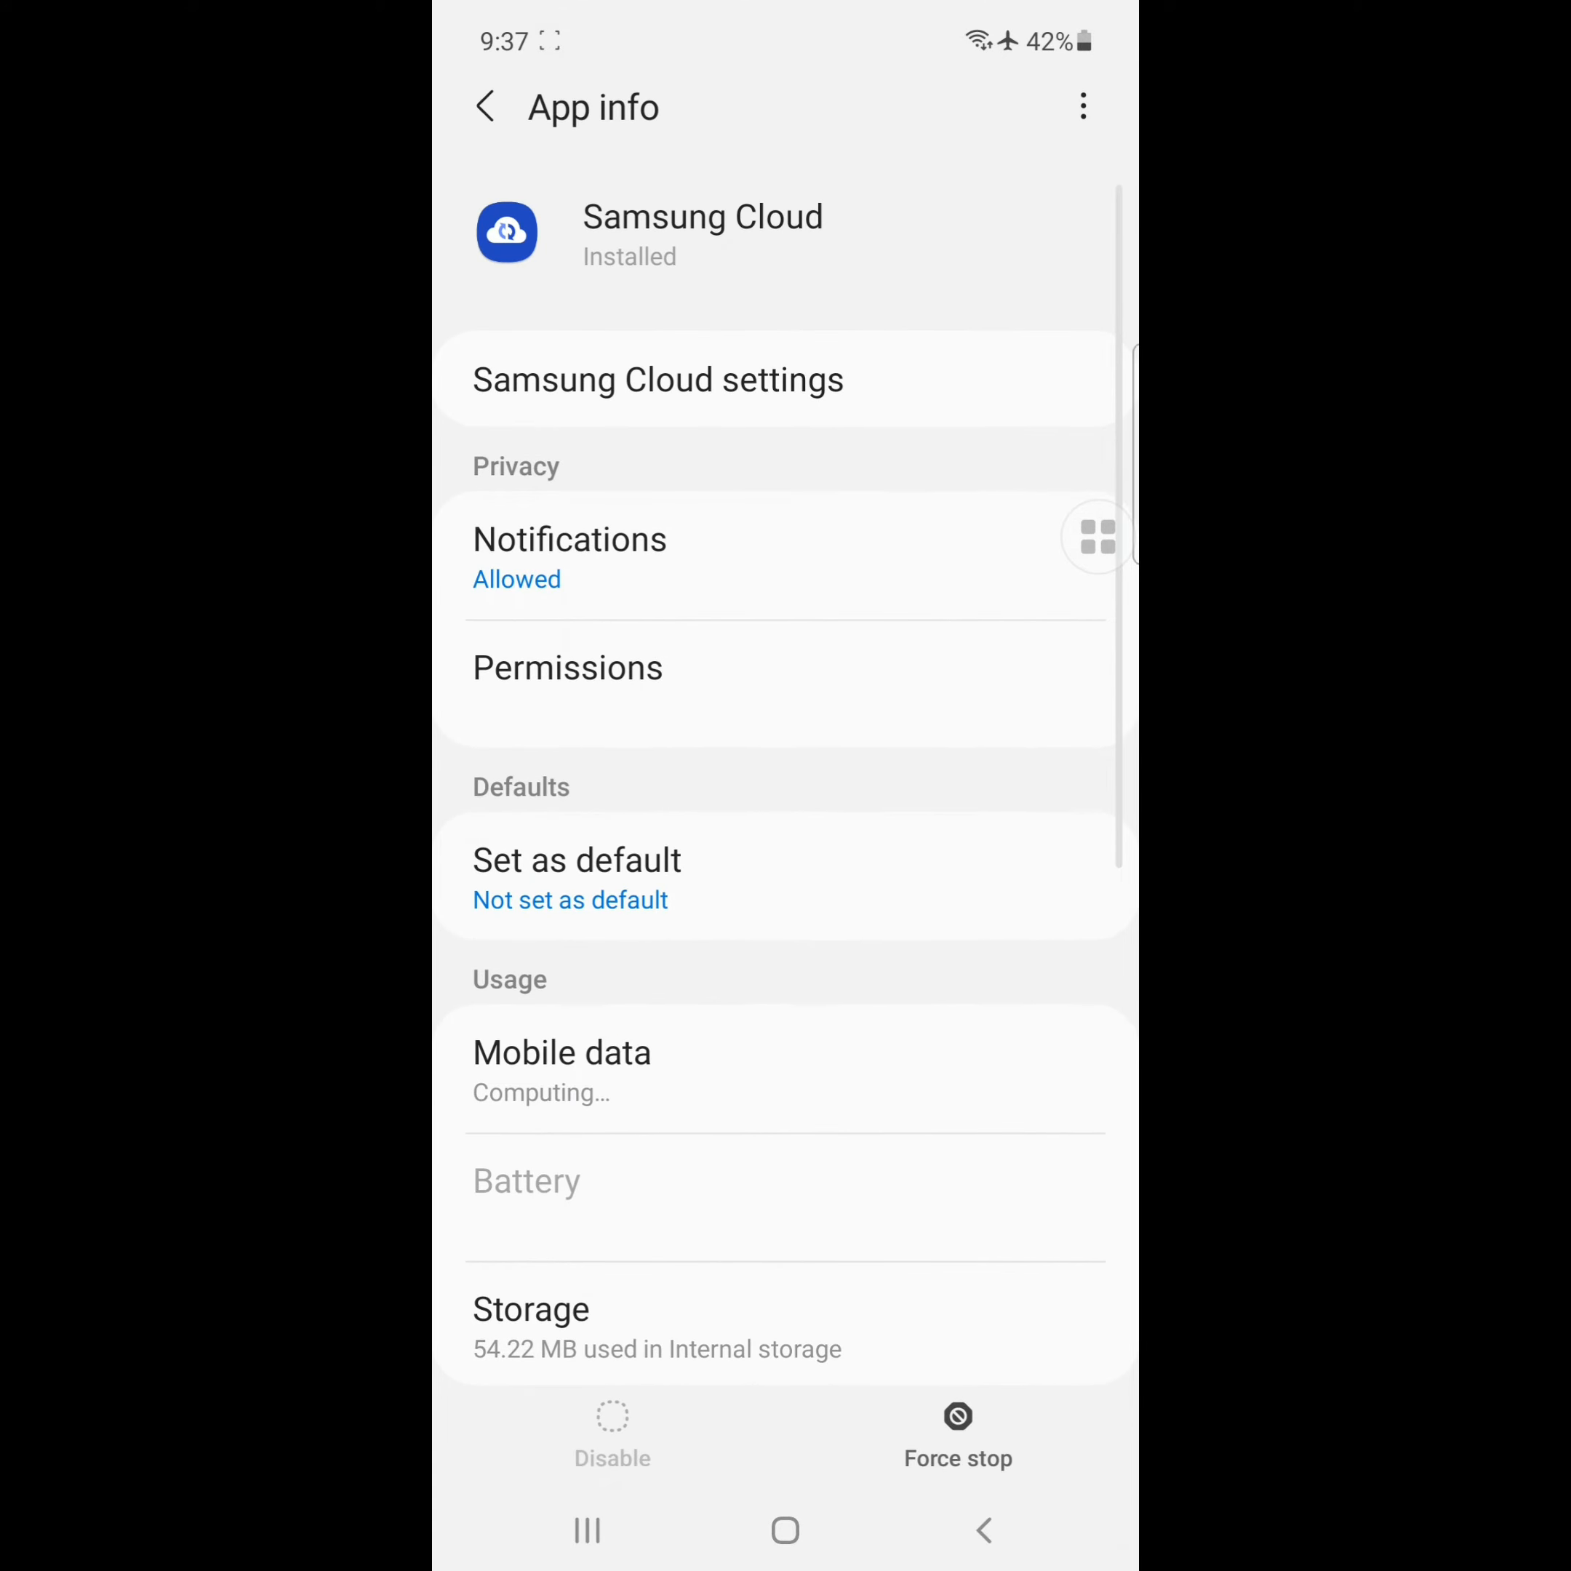
Clear Samsung Cloud's cache in Storage, dropping its usage from 54.22 MB to 50.31 MB.
scroll(up, 3)
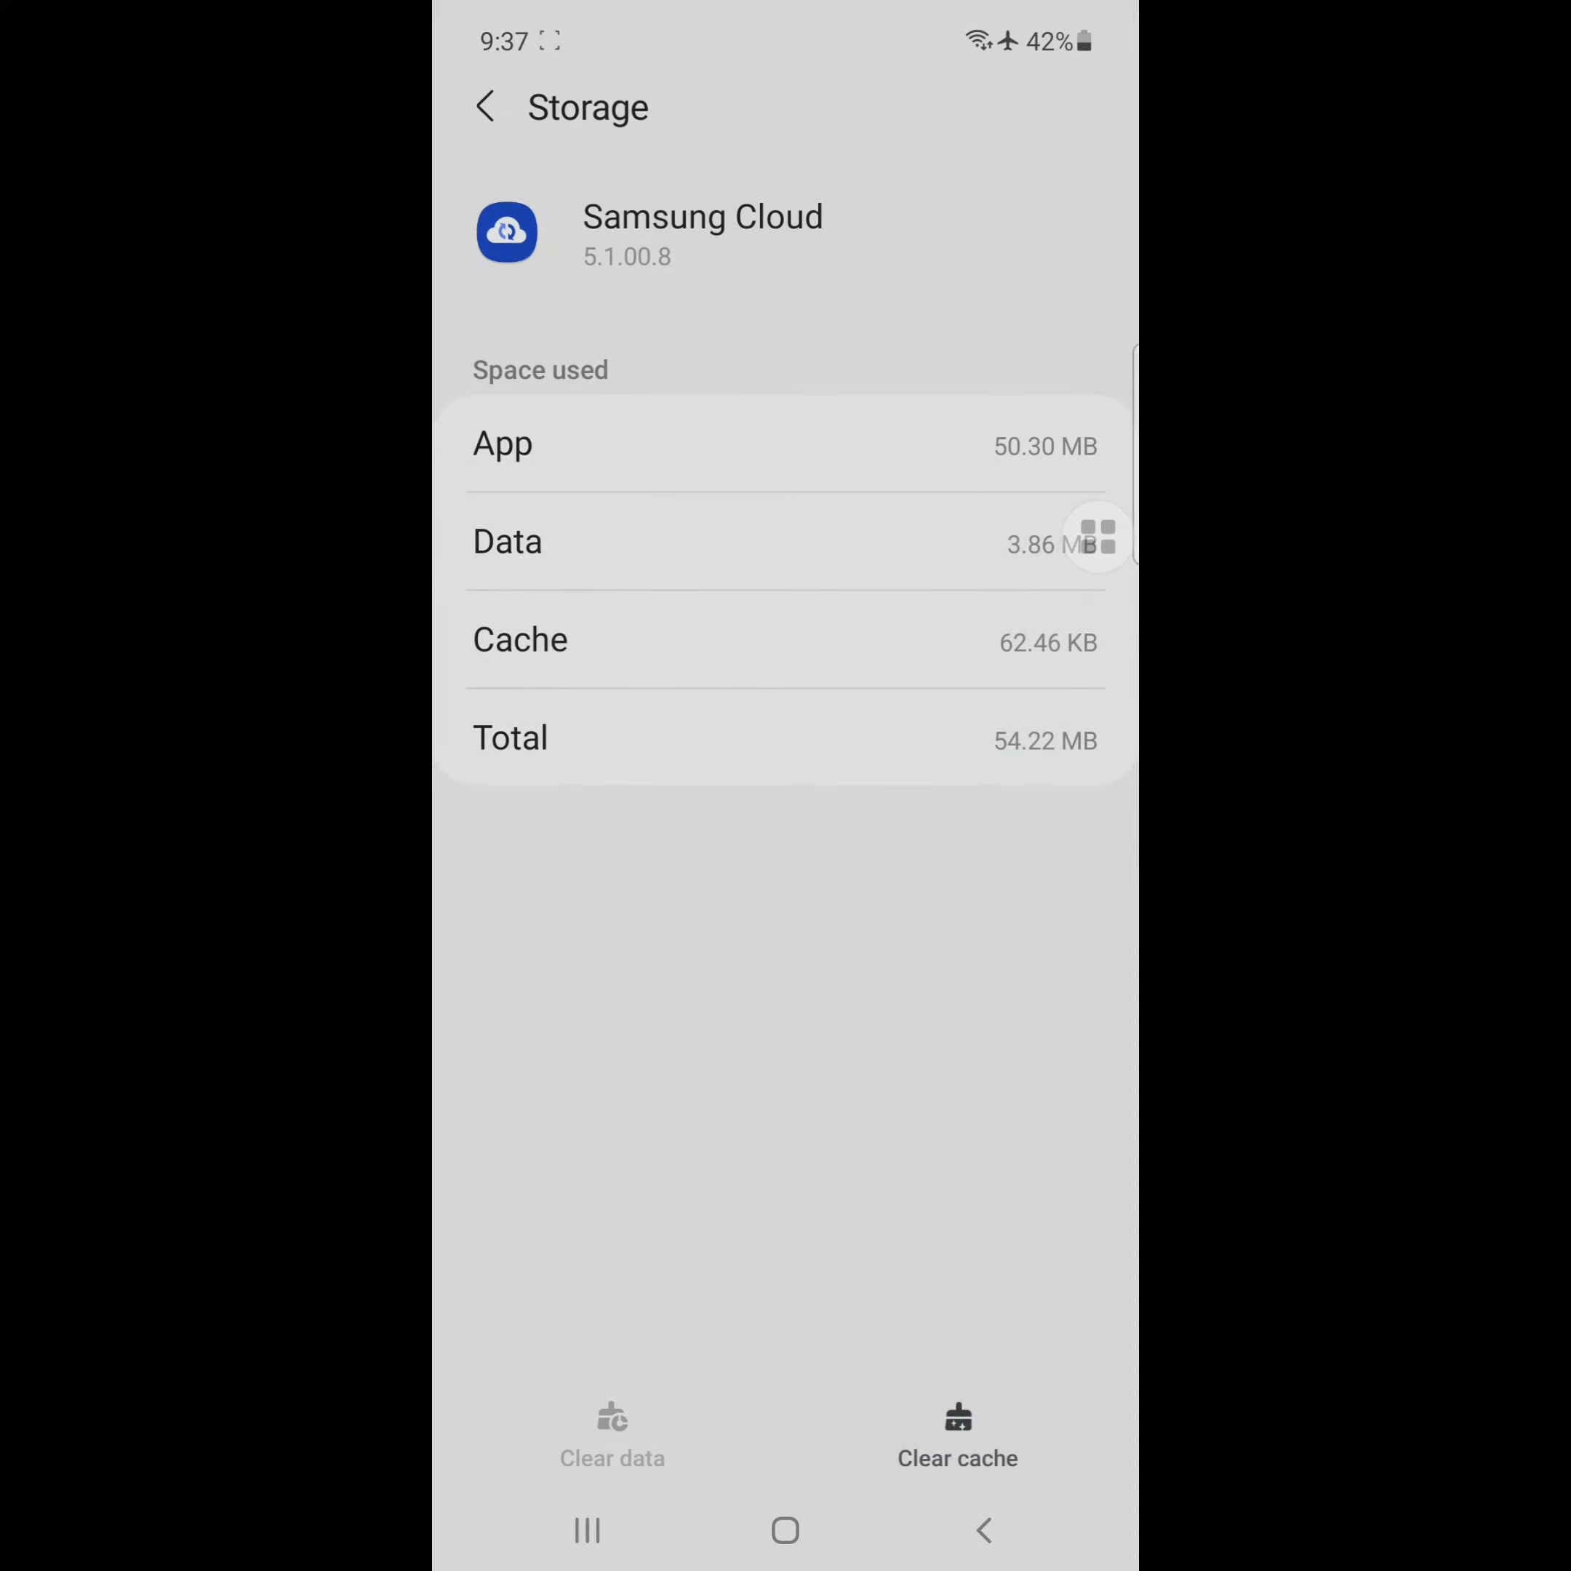
click(484, 107)
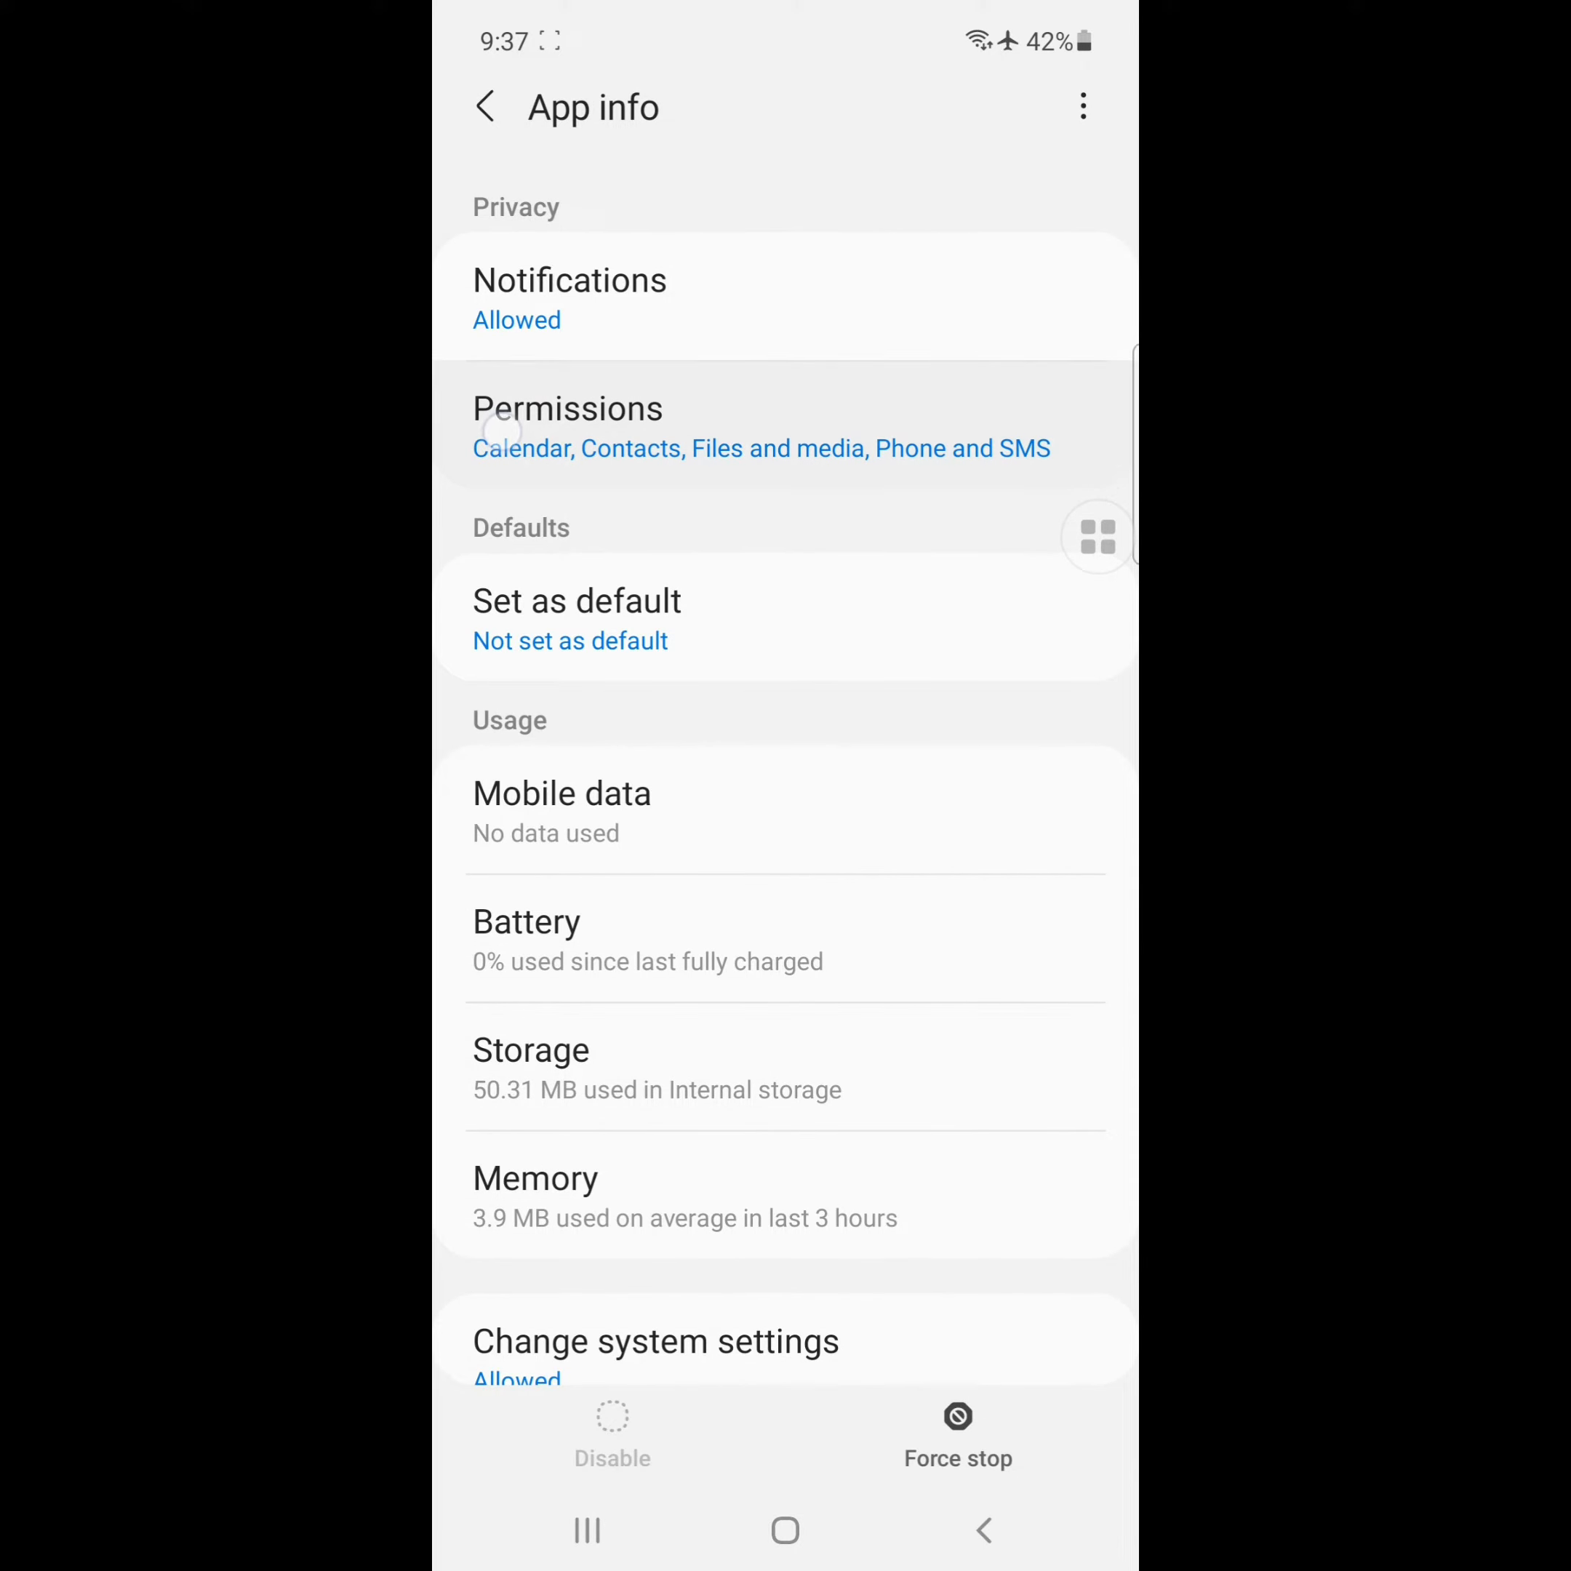
click(568, 426)
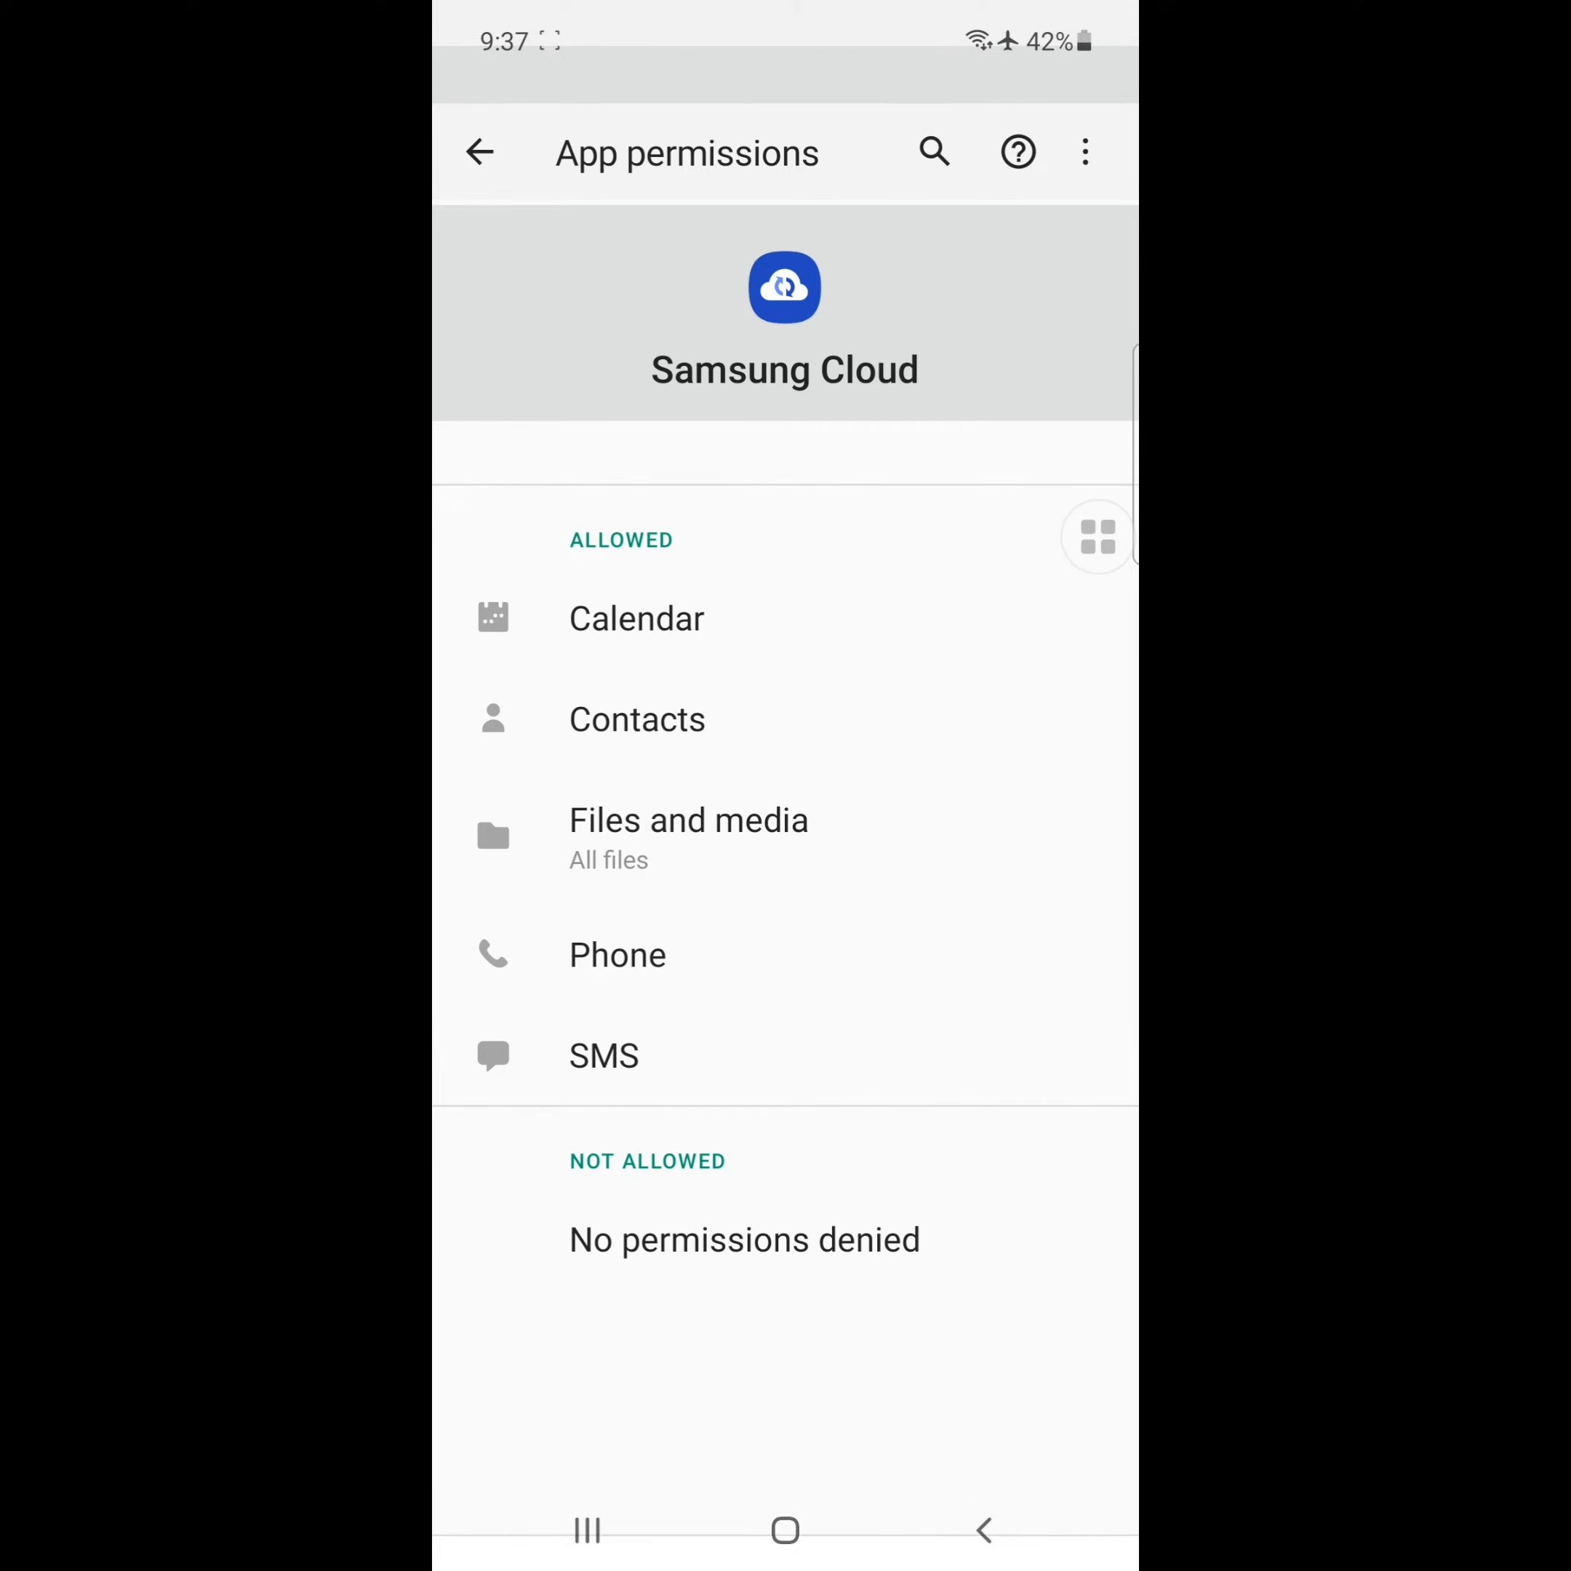
click(481, 153)
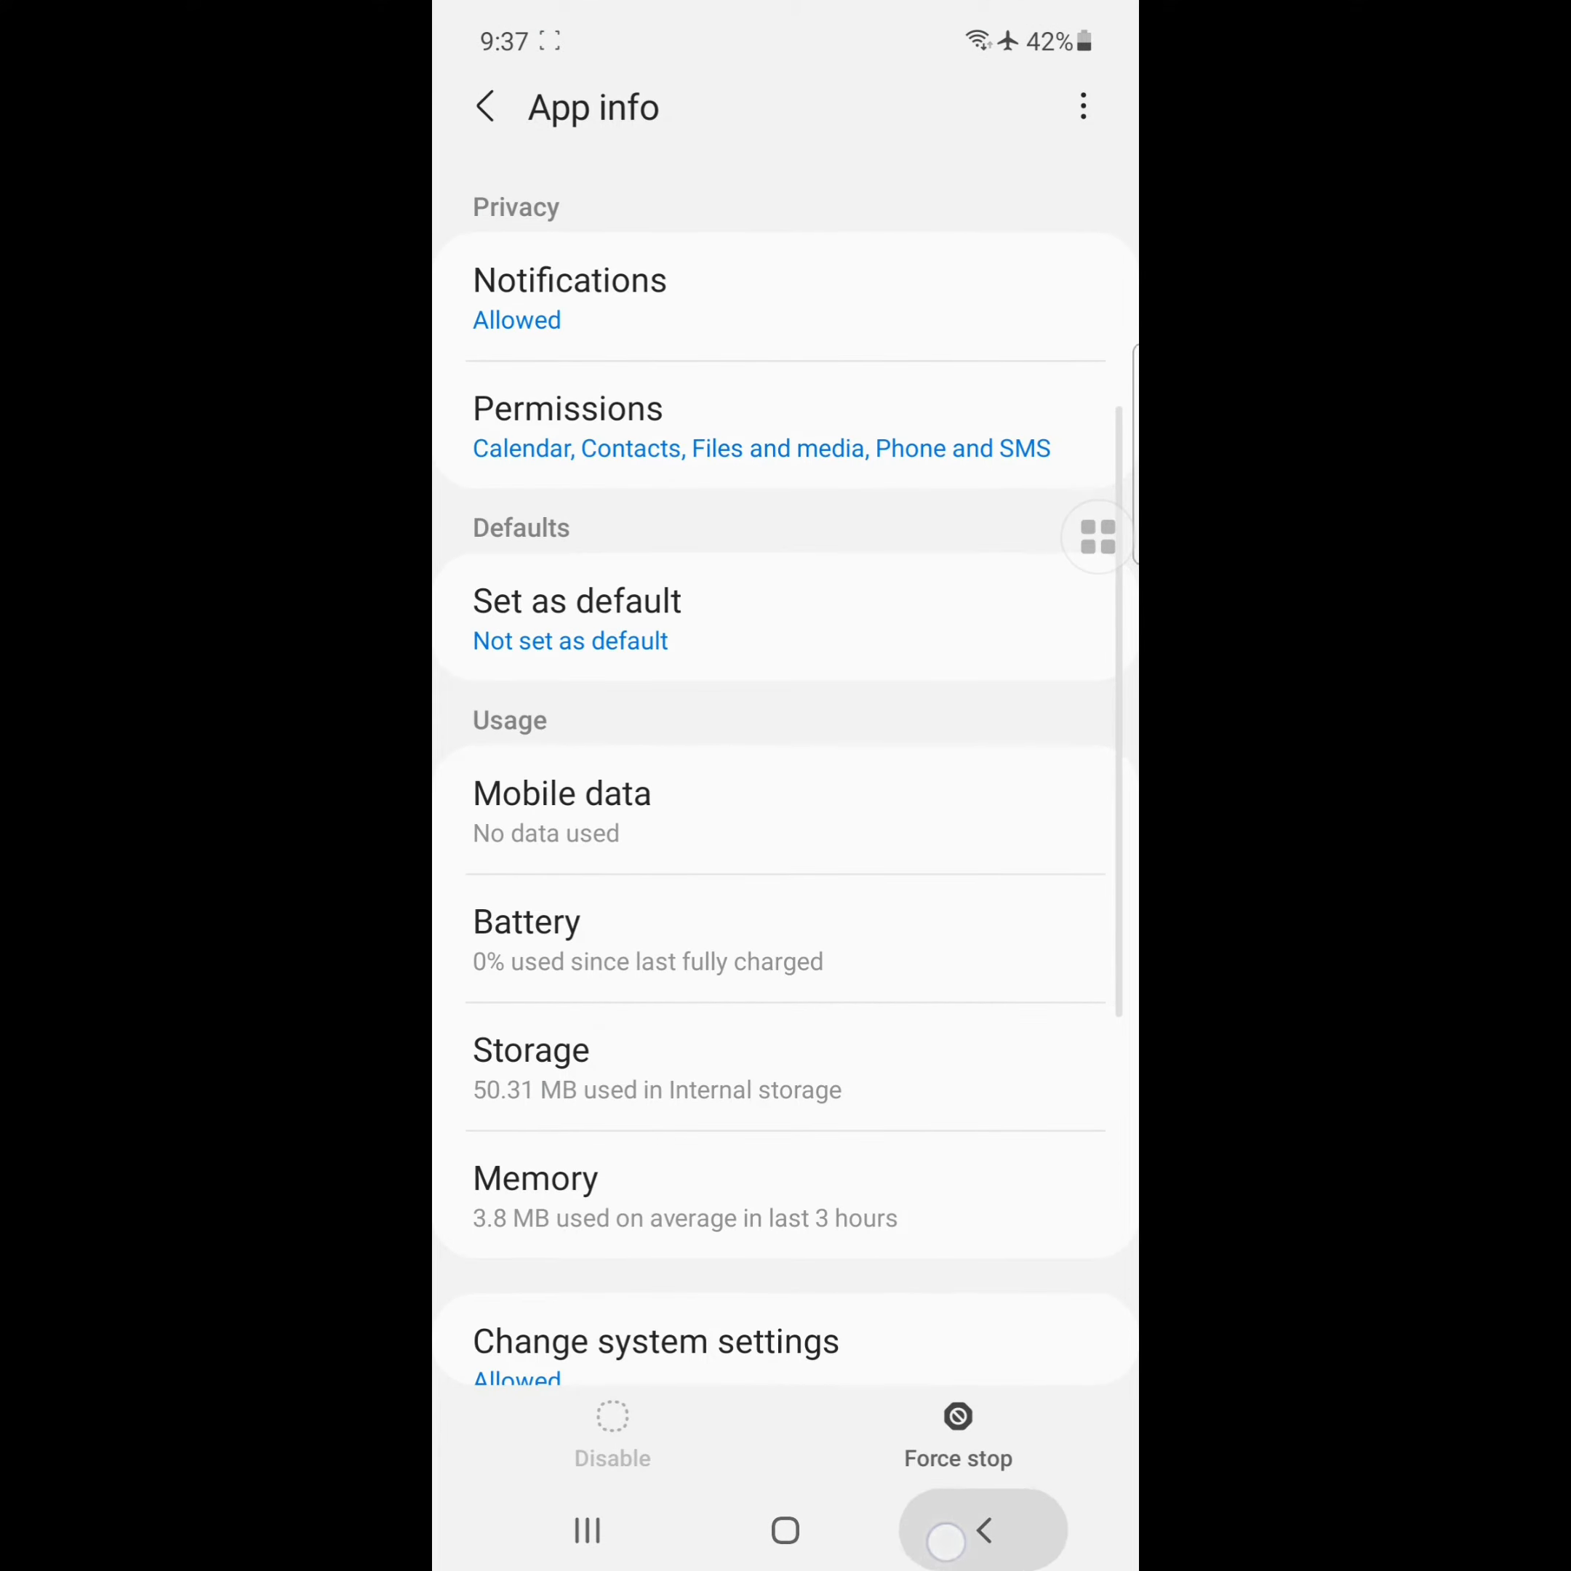